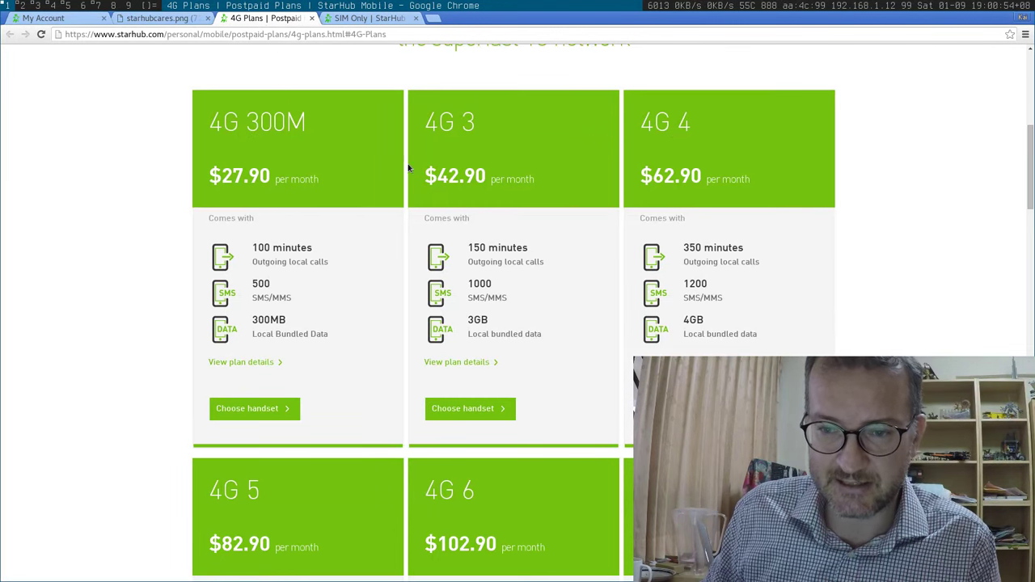
Compare the 4G 3 price on the SIM Only page ($21.45) against the regular 4G Plans page ($42.90).
scroll("up", 3)
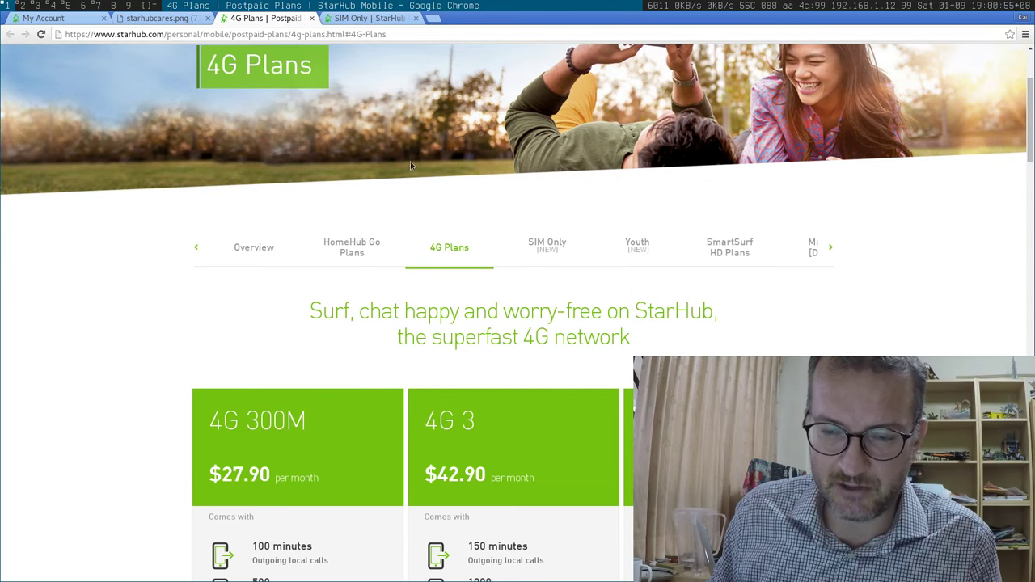
mouse_move(547, 245)
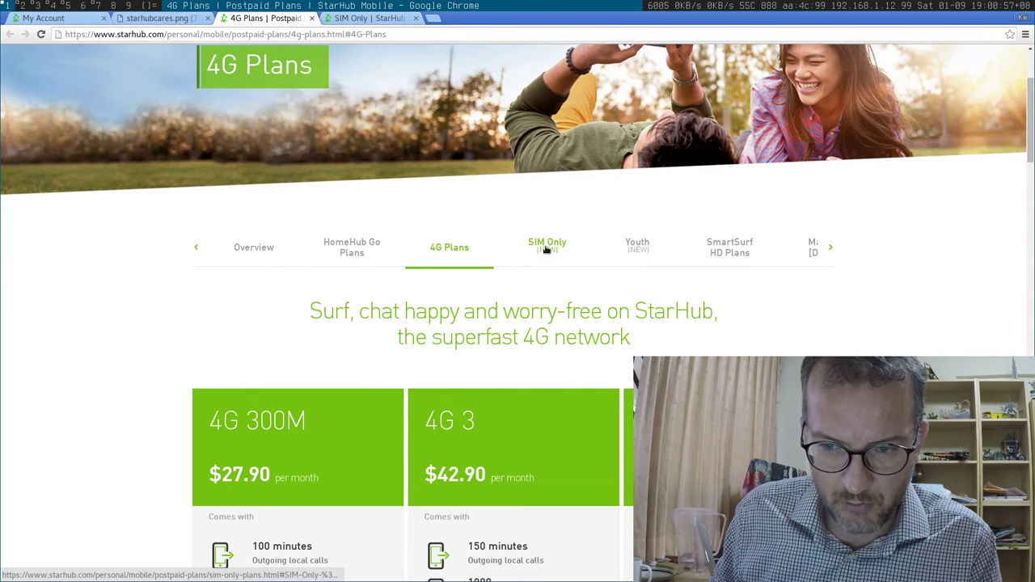
mouse_move(553, 256)
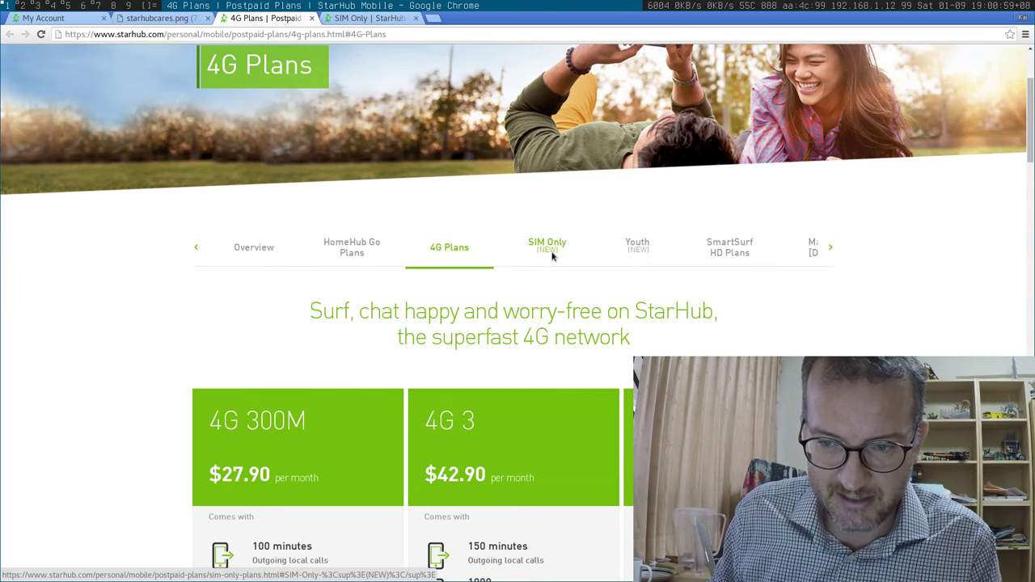
left_click(546, 246)
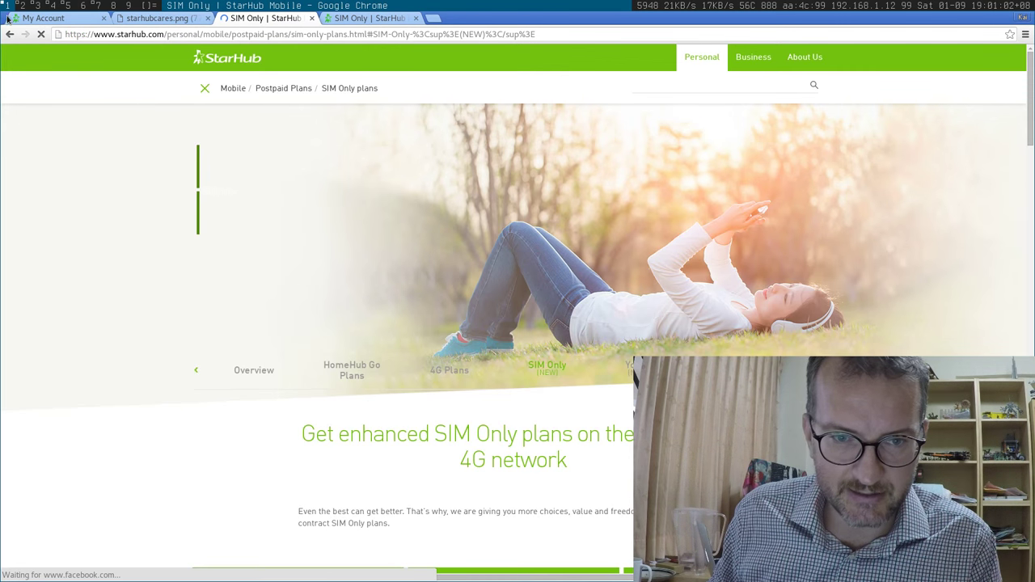
left_click(450, 371)
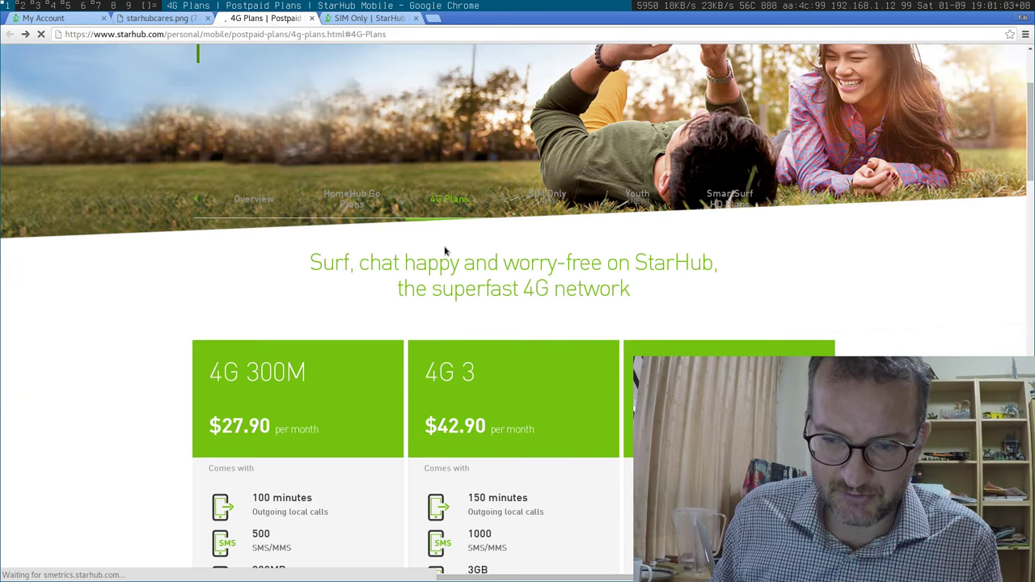
scroll("up", 3)
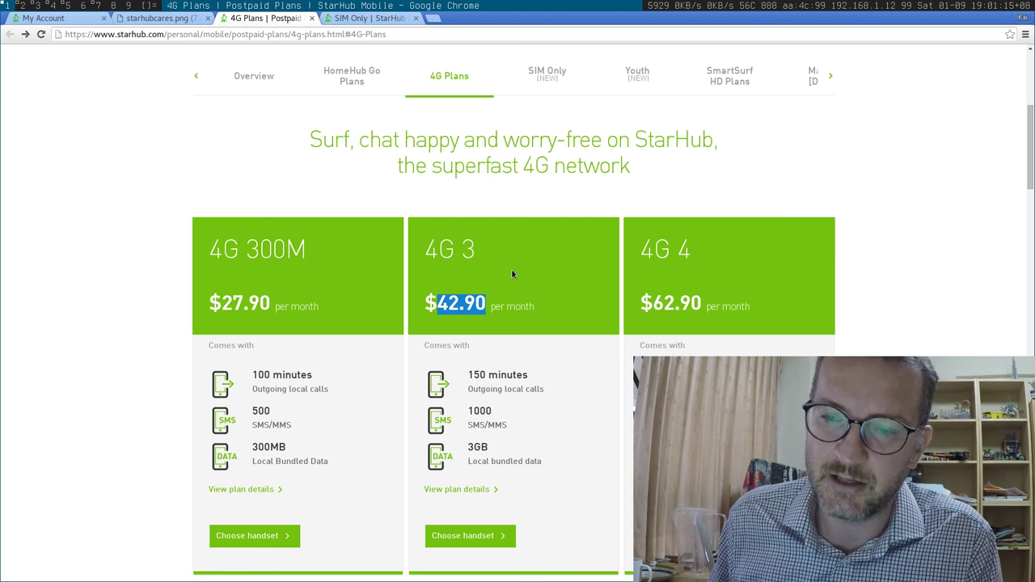
scroll("down", 3)
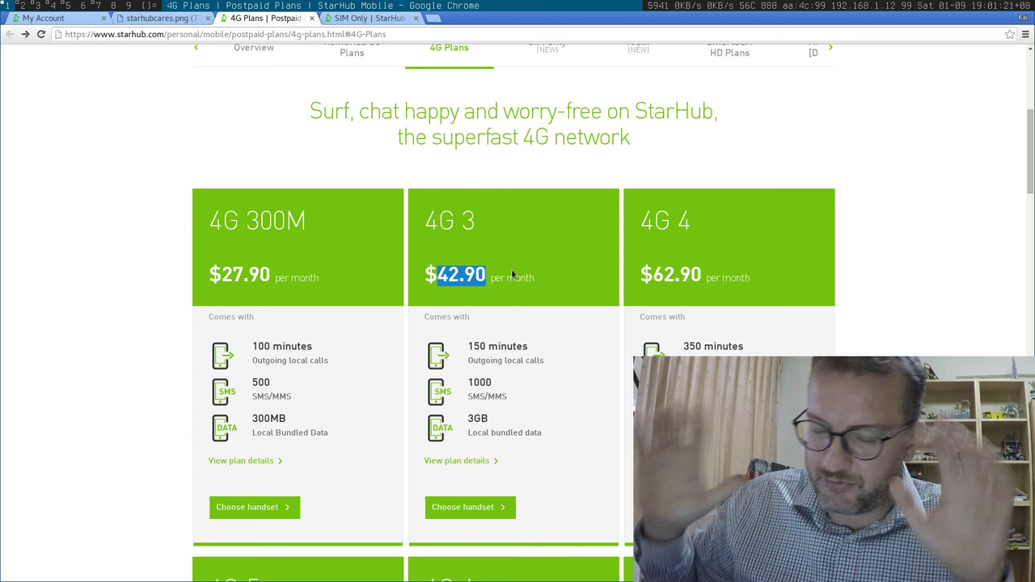
left_click(369, 18)
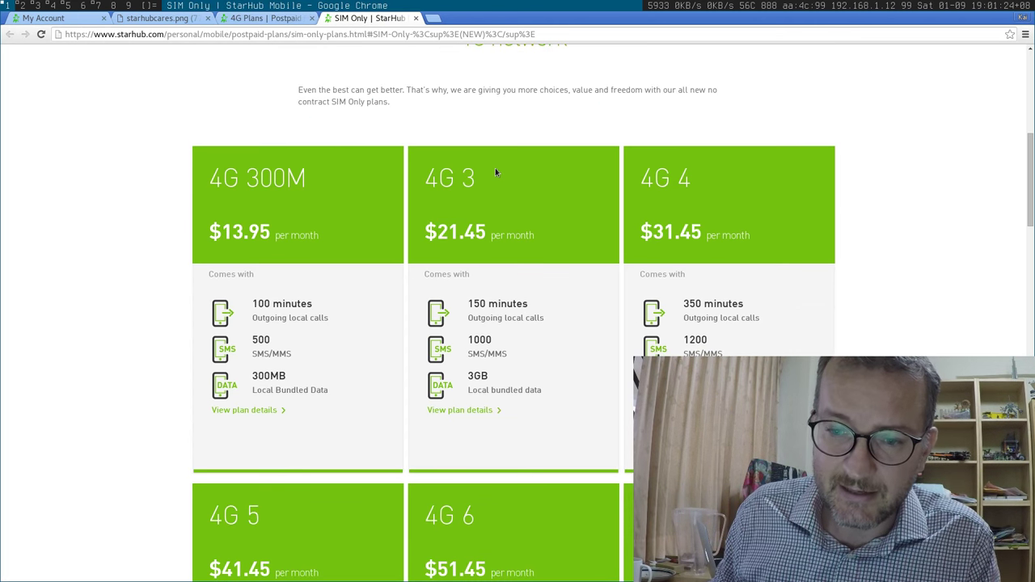
mouse_move(530, 210)
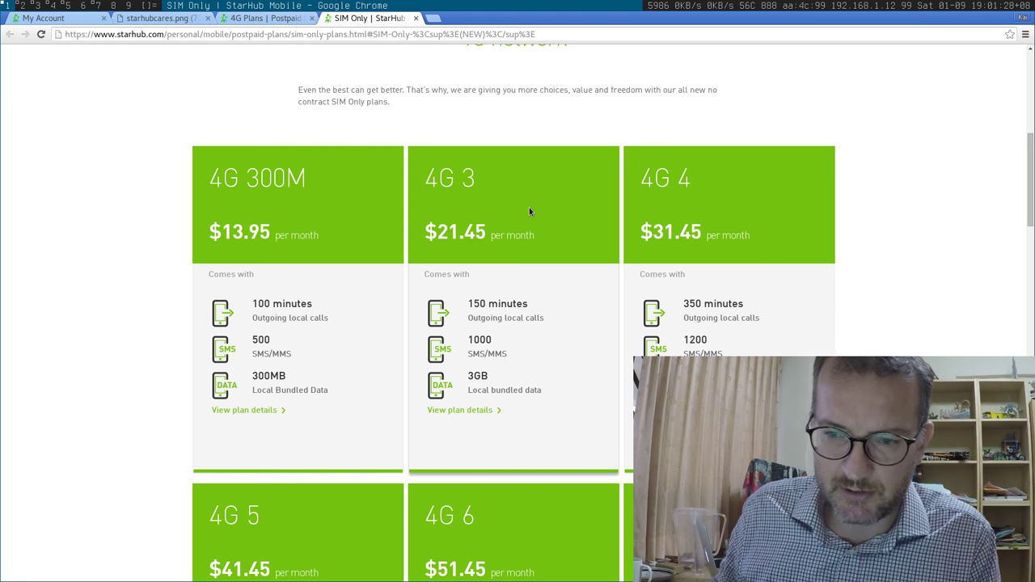
mouse_move(453, 262)
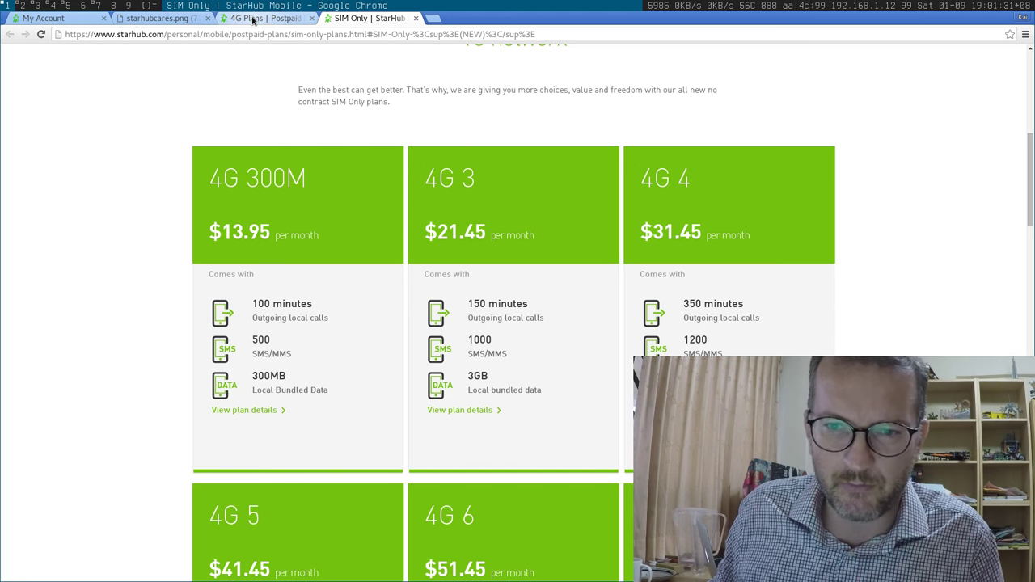
mouse_move(259, 18)
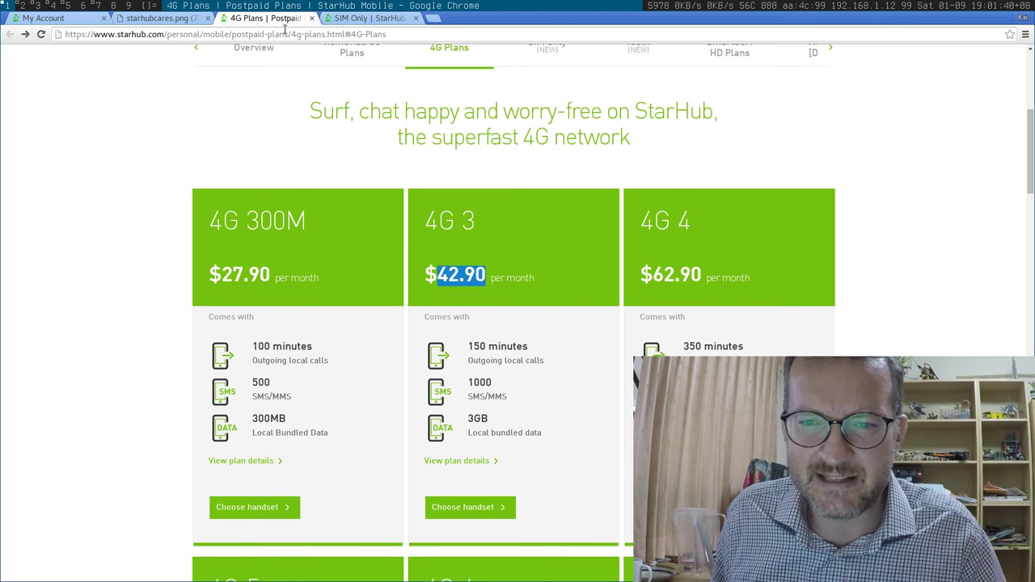
mouse_move(495, 311)
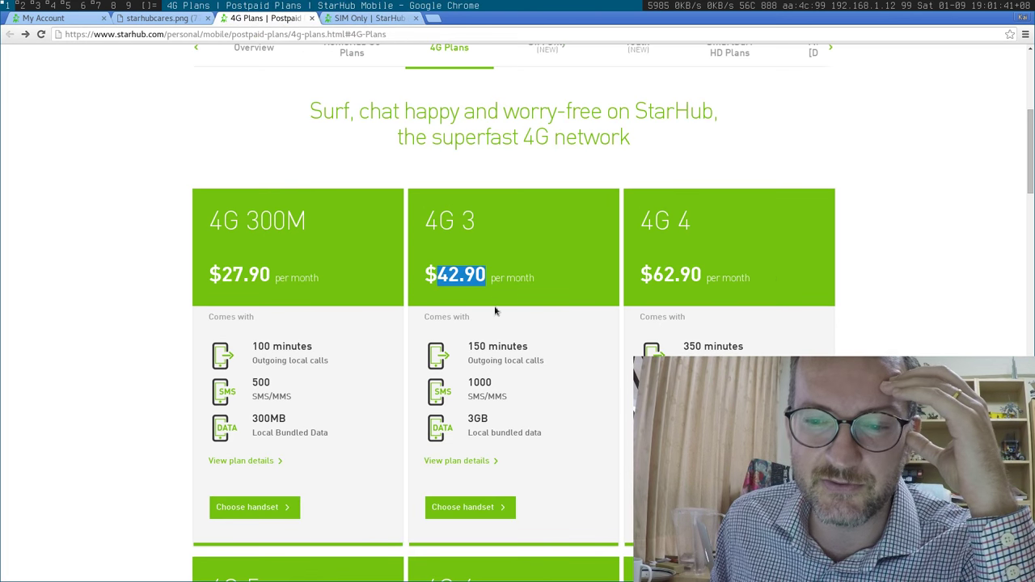
mouse_move(540, 396)
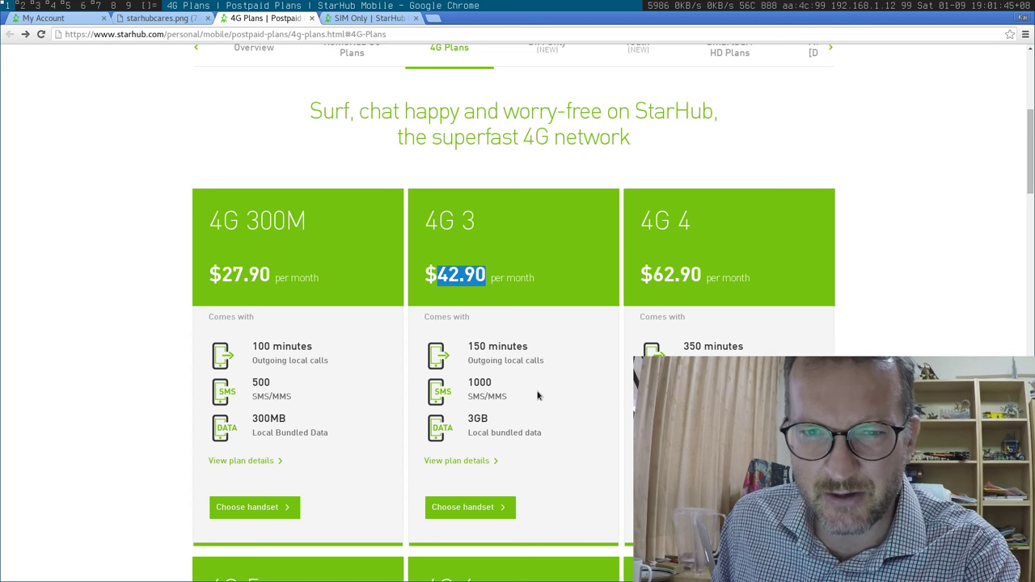
mouse_move(511, 309)
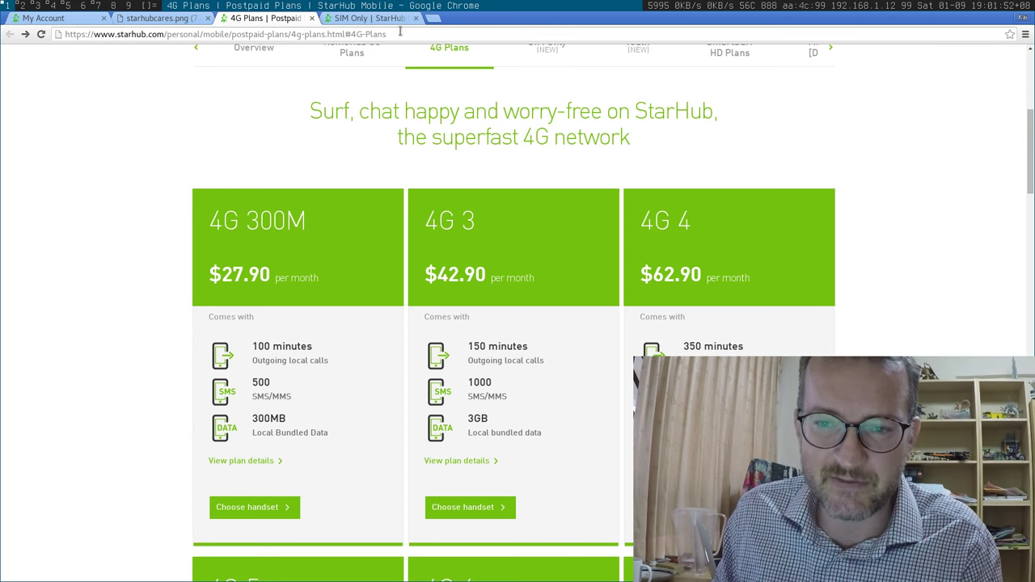
left_click(368, 18)
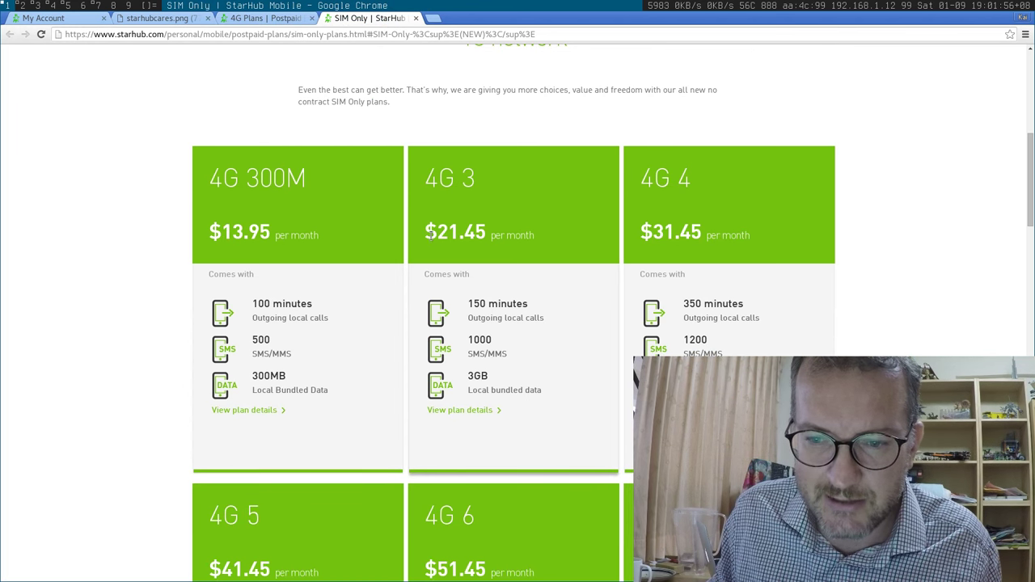
View the plan-list screenshot in sxiv showing SIM Only options up to 4G 12 at $220.00.
double_click(454, 233)
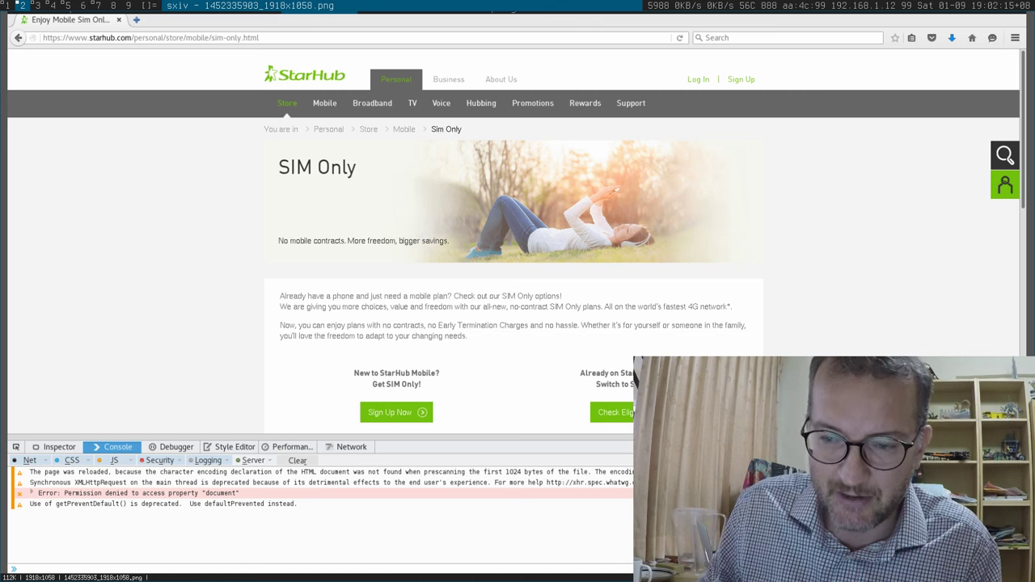
mouse_move(482, 262)
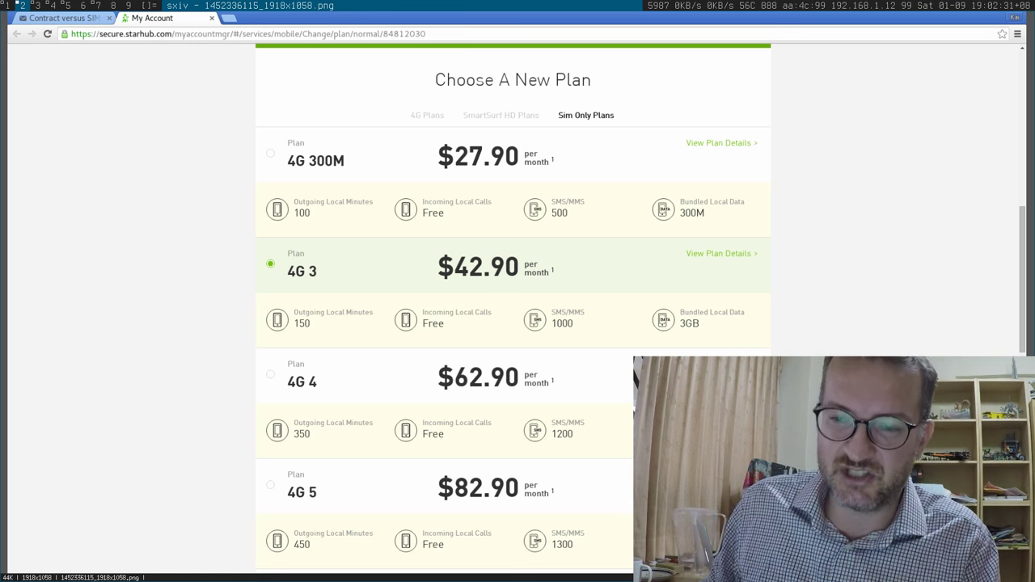
mouse_move(553, 275)
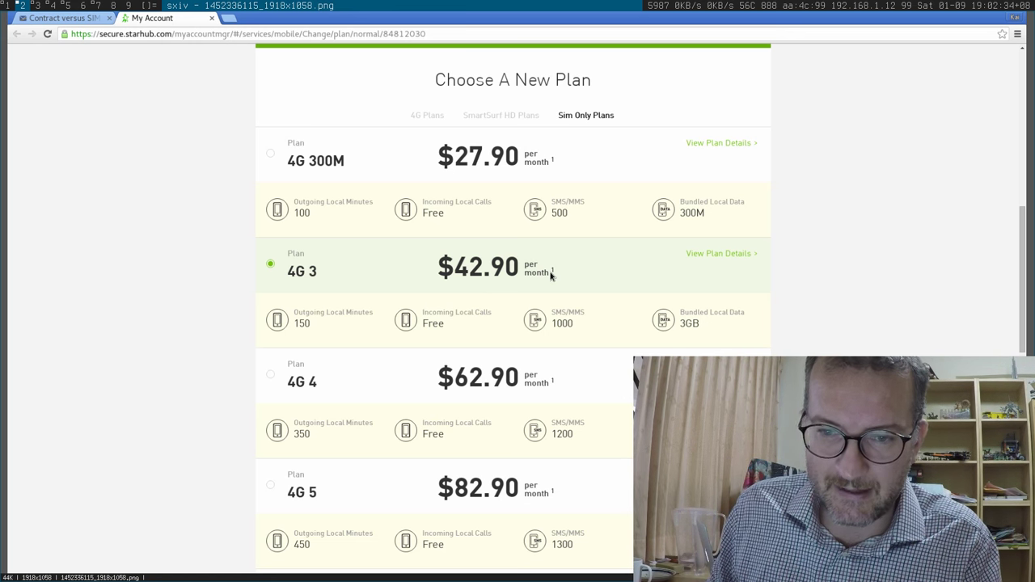
scroll("down", 3)
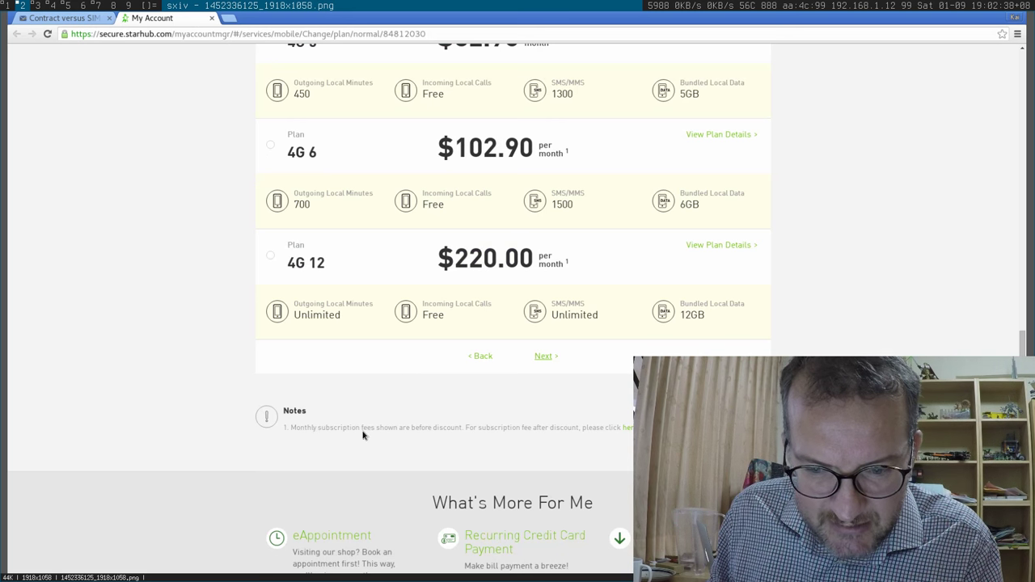
mouse_move(511, 430)
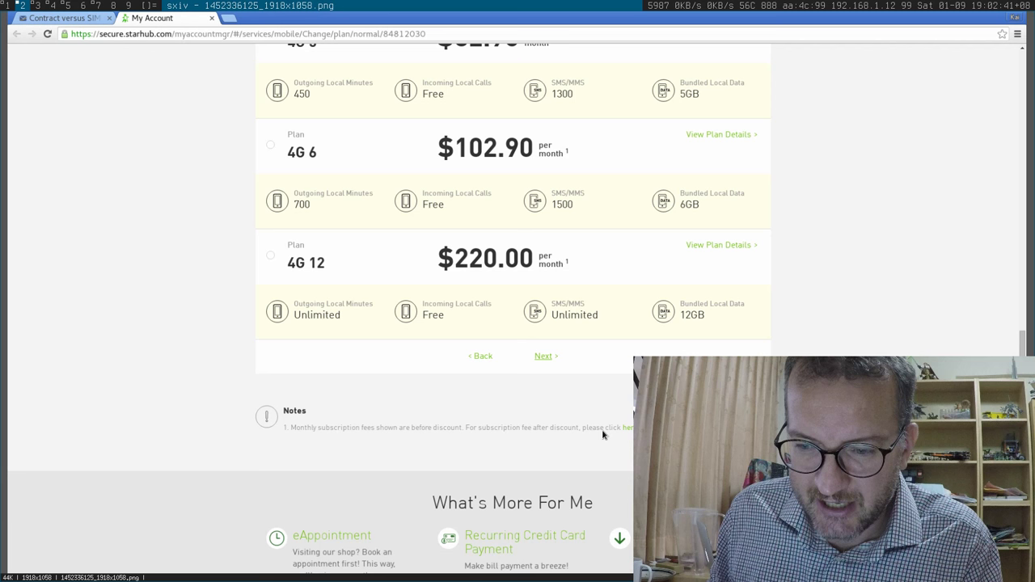
mouse_move(555, 236)
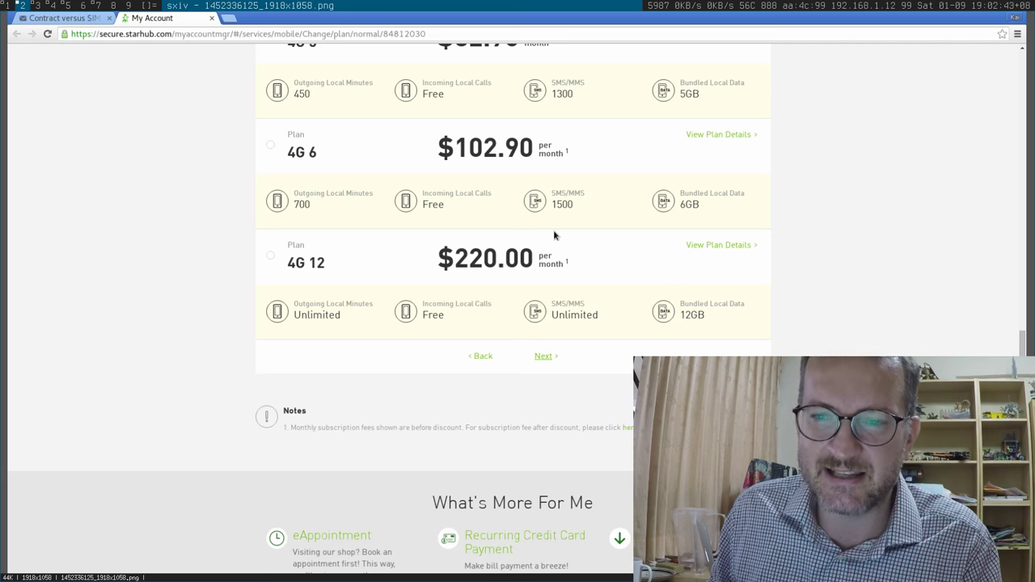
mouse_move(207, 92)
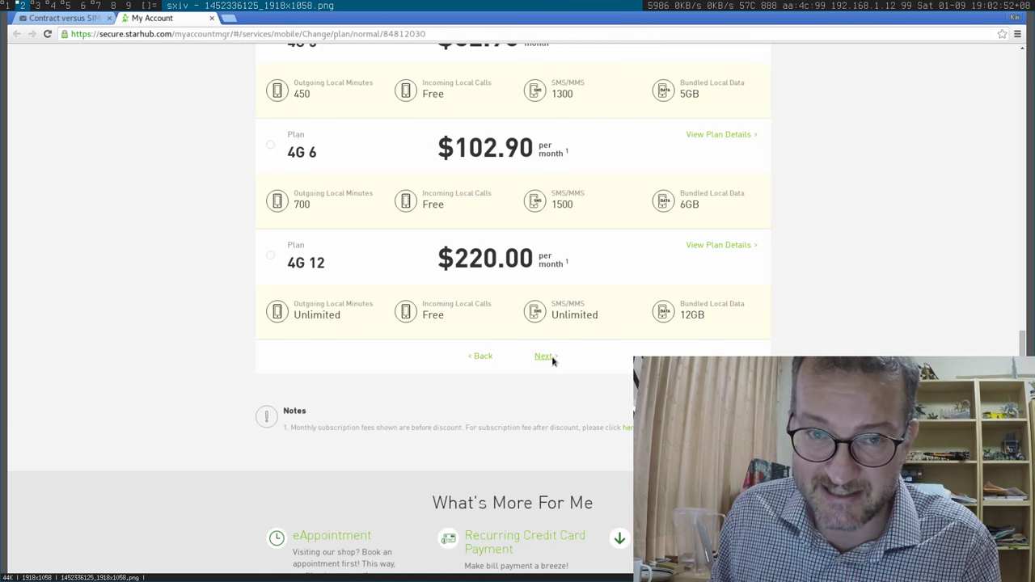
mouse_move(536, 352)
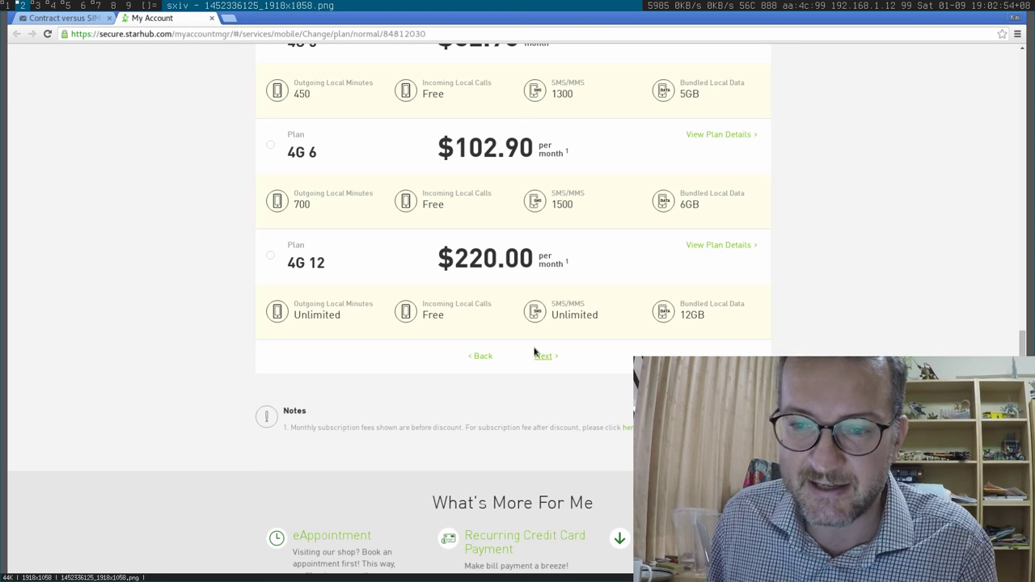
Advance through the screenshots to the 4G 3 to 4G 3 SIM Only request-submitted confirmation.
left_click(543, 356)
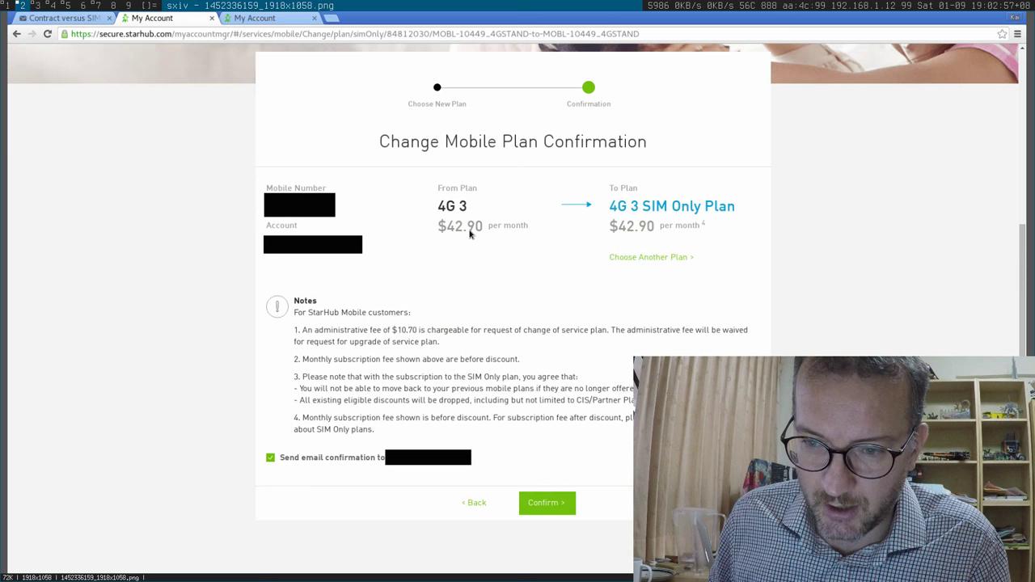
mouse_move(313, 424)
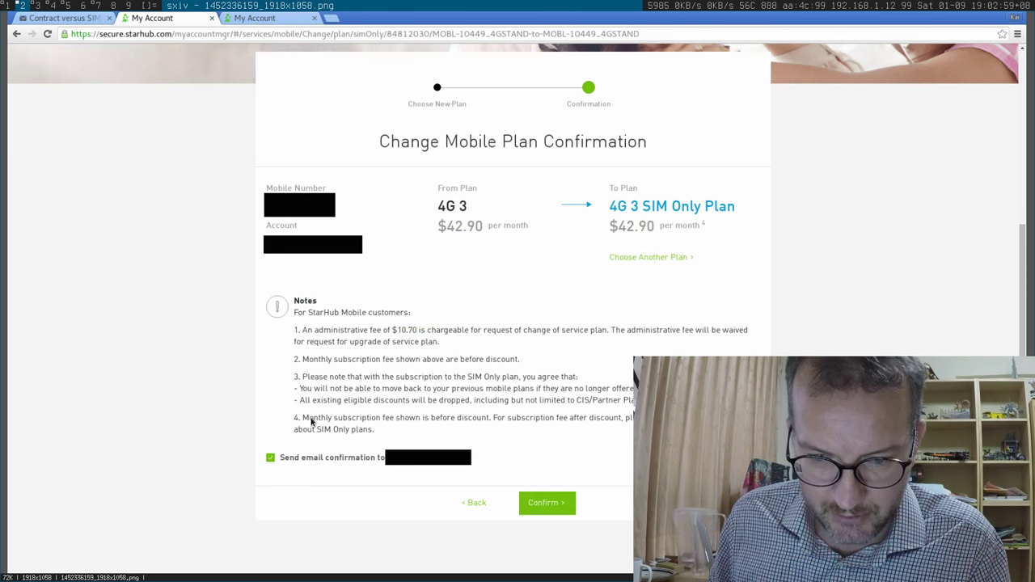
mouse_move(450, 427)
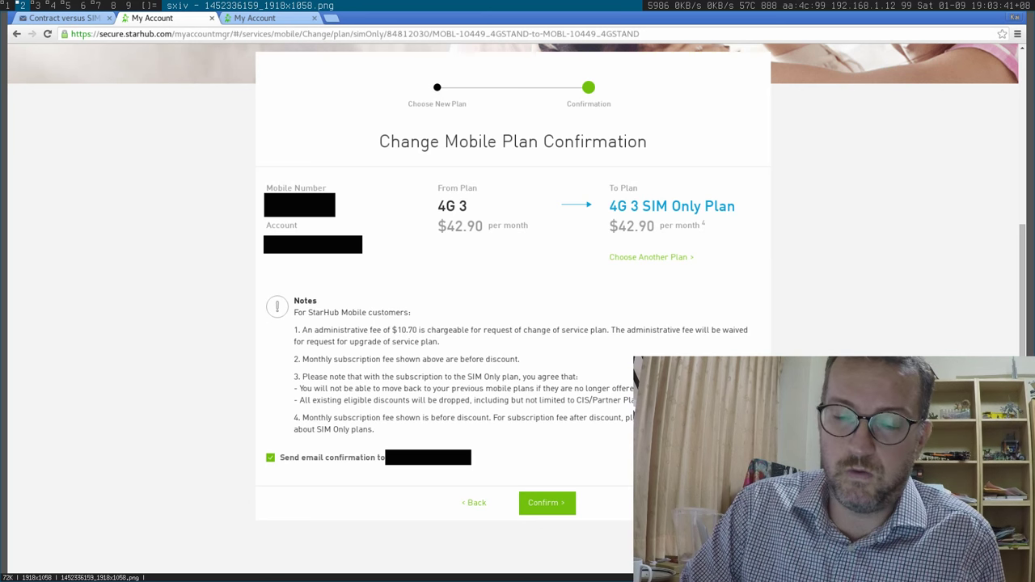
left_click(547, 502)
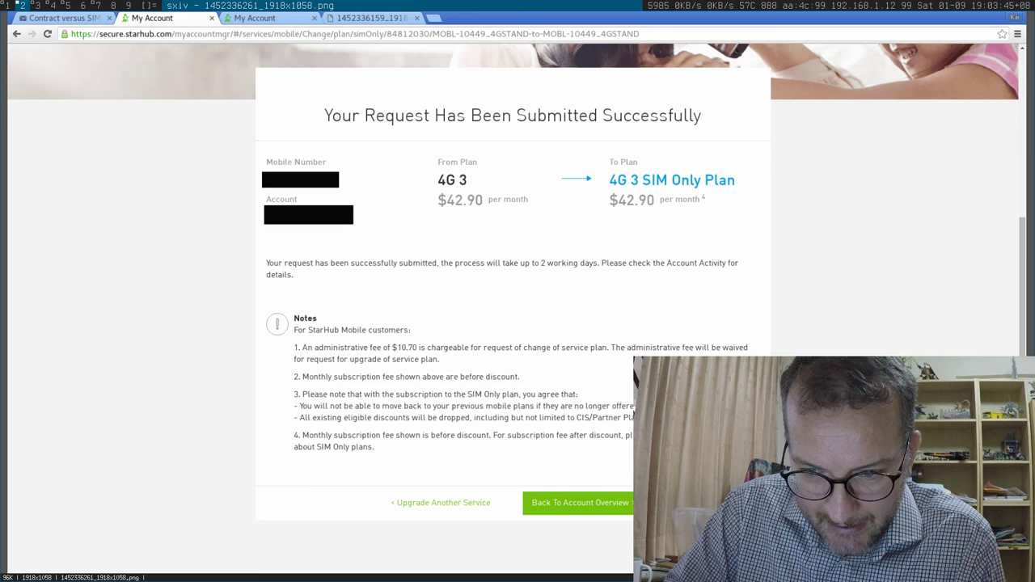
mouse_move(531, 271)
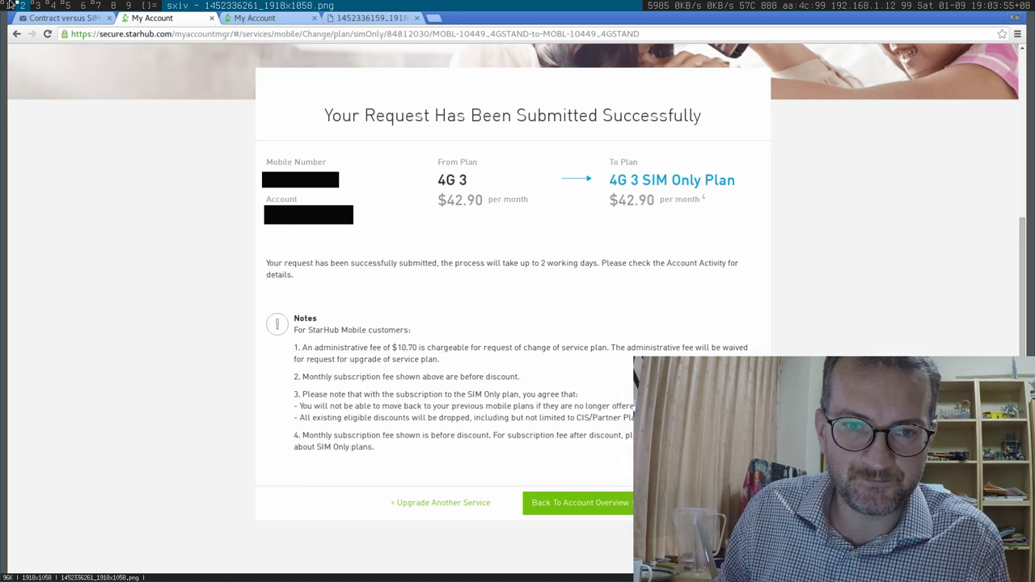
From the Apply For Recurring Payment page, download and view the recurring credit card payment form PDF.
left_click(369, 18)
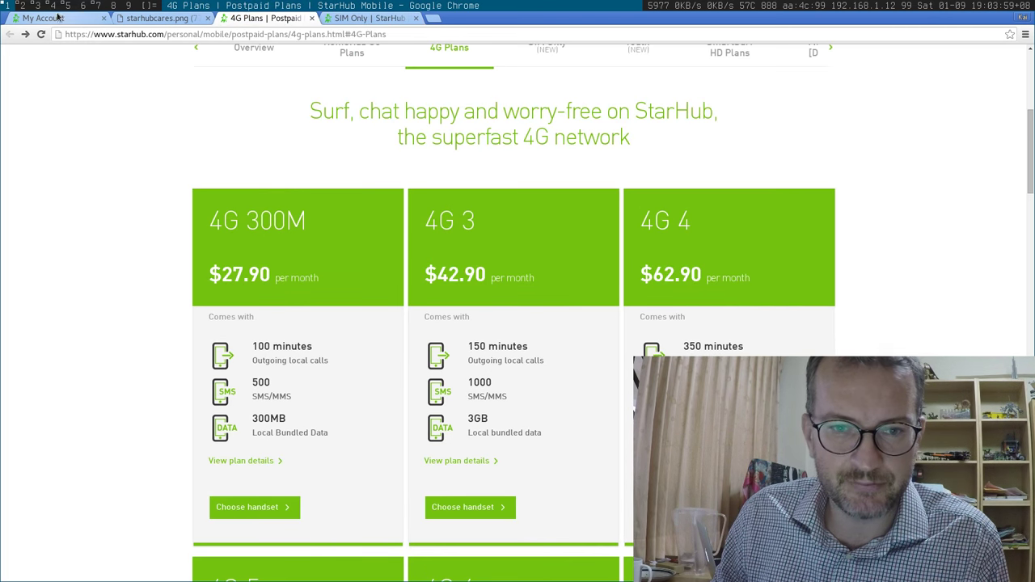
left_click(57, 18)
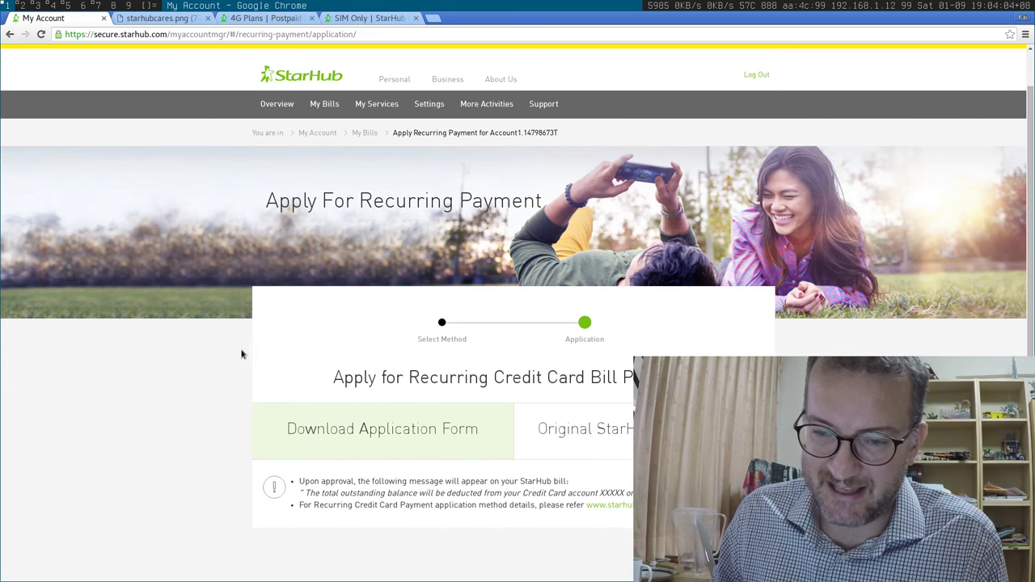
mouse_move(488, 395)
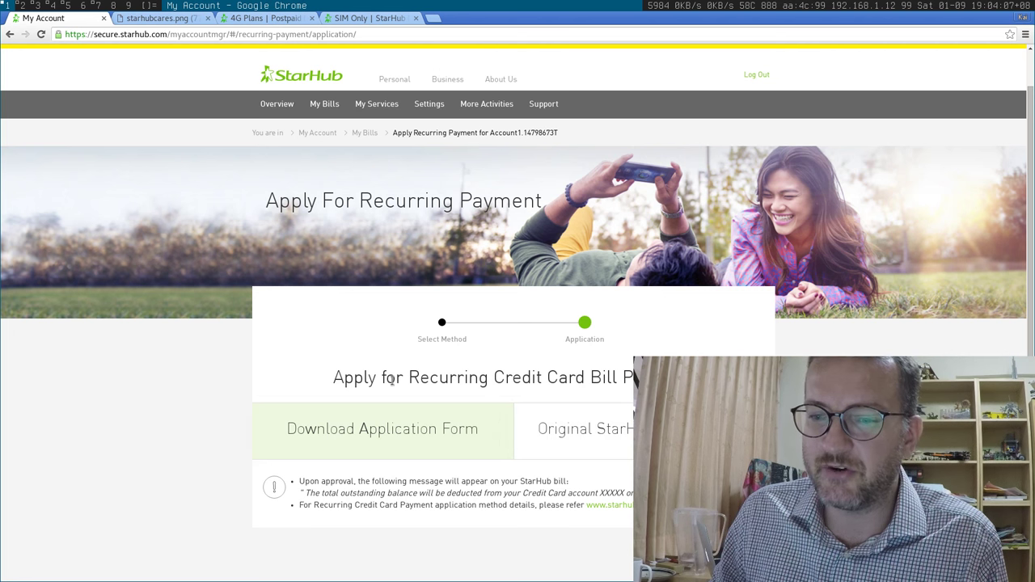
double_click(485, 377)
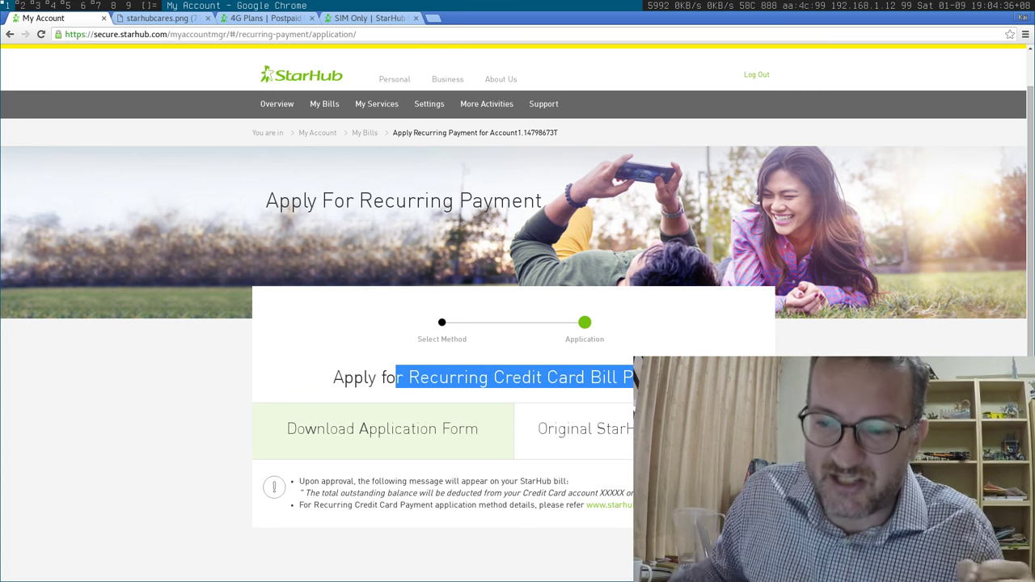
mouse_move(579, 406)
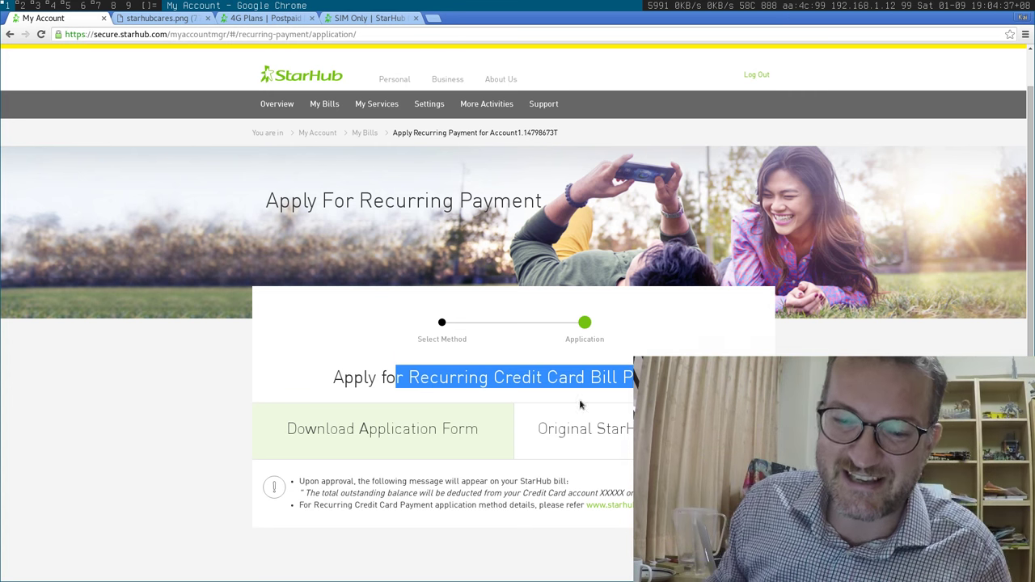
left_click(382, 429)
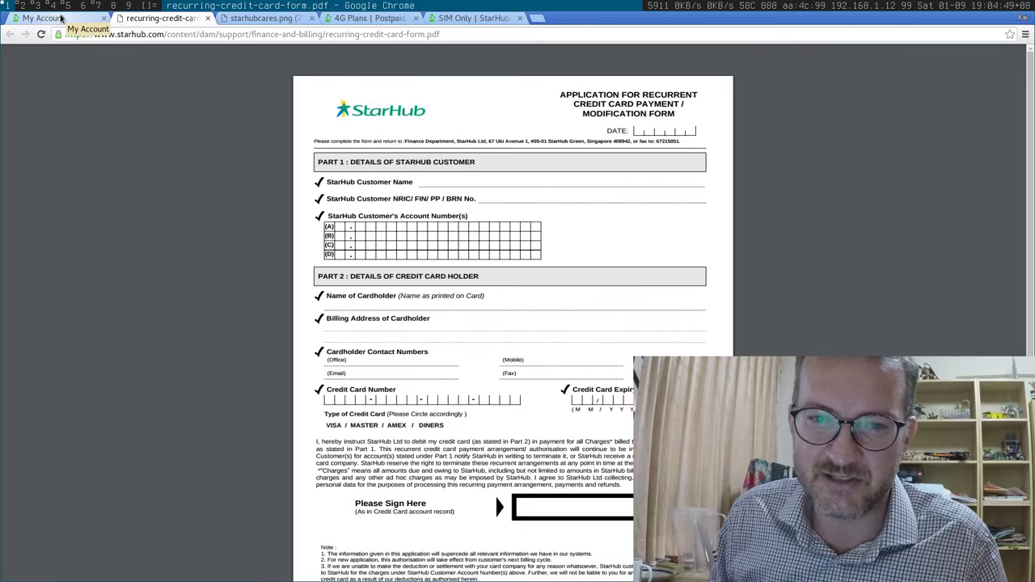
Switch via the My Account tab to the starhubcares.png support chat screenshot.
left_click(45, 18)
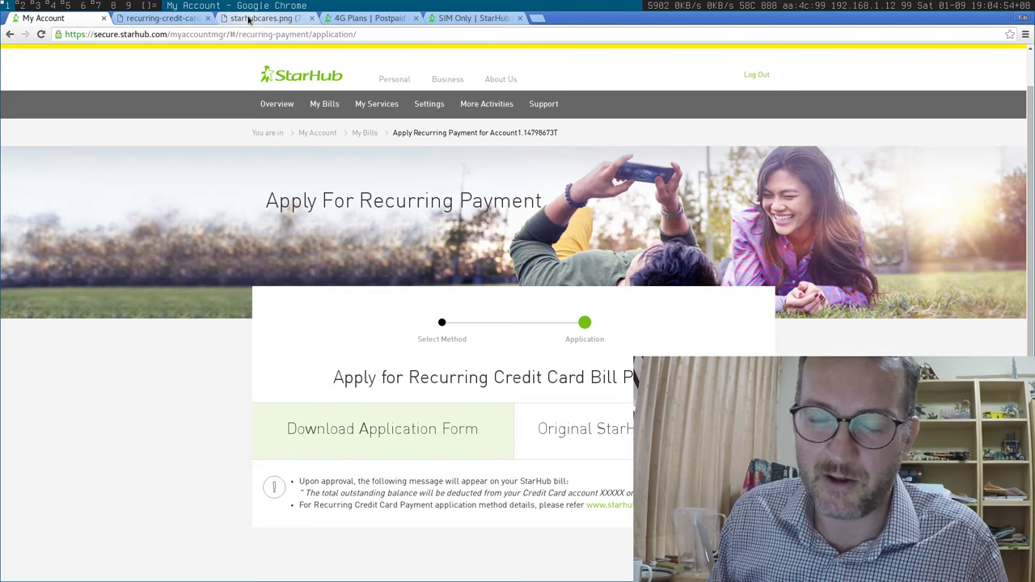
mouse_move(267, 18)
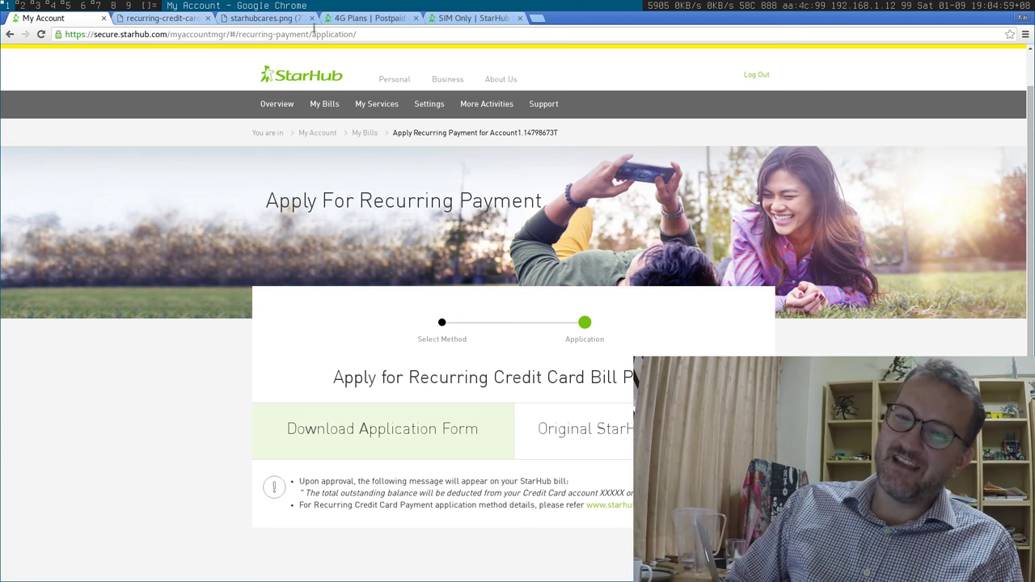
left_click(259, 17)
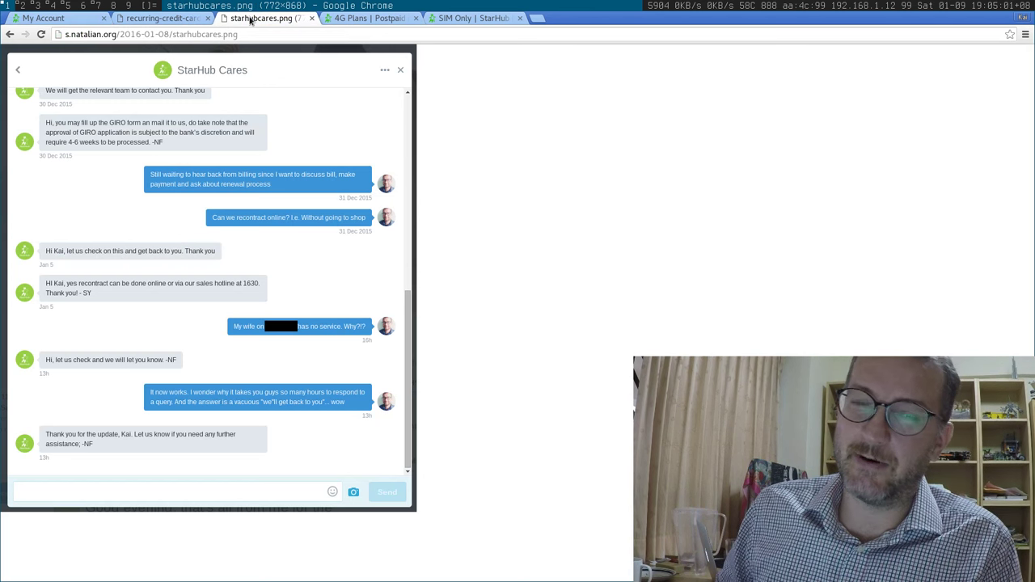